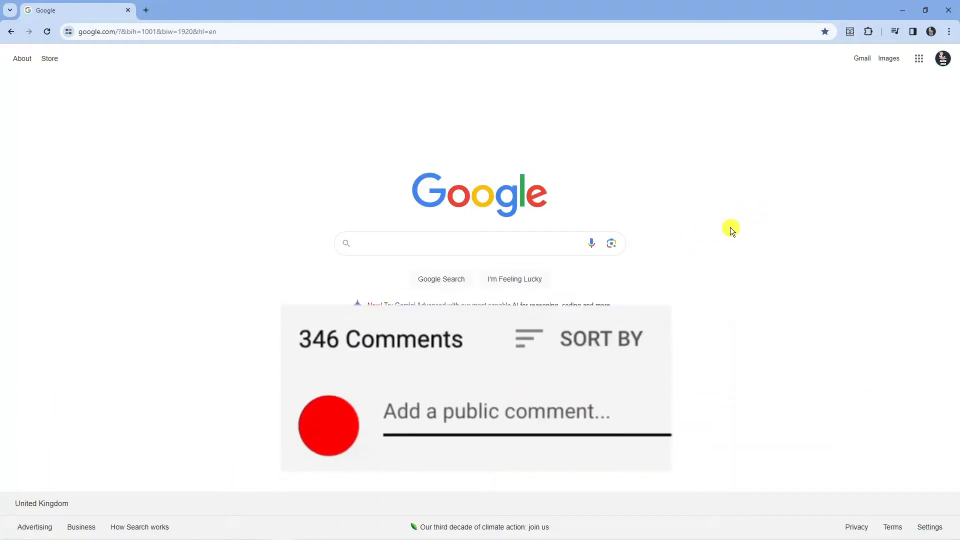
Open Chrome's Settings page from the three-dot main menu.
{"action": "type", "text": "Great vid!"}
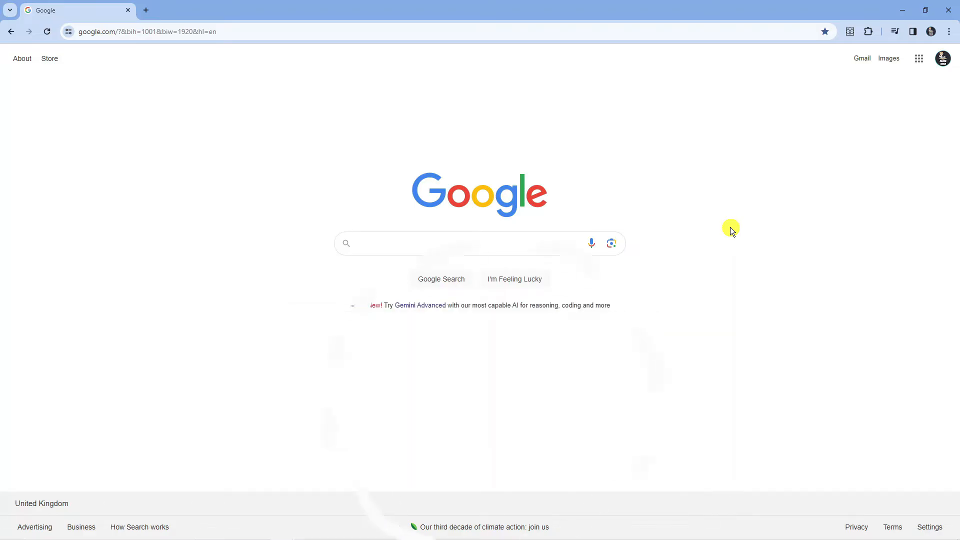
{"action": "mouse_move", "coordinate": [654, 225]}
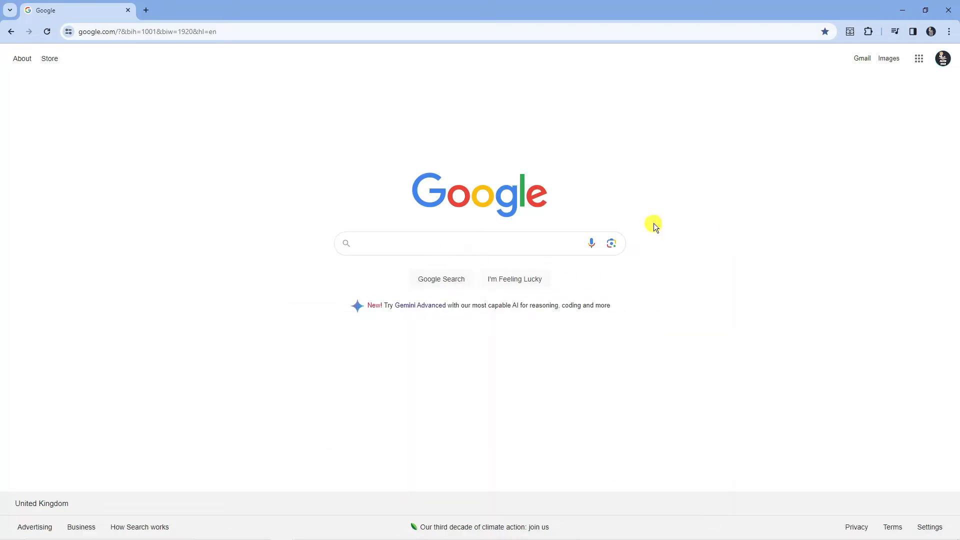
{"action": "mouse_move", "coordinate": [394, 149]}
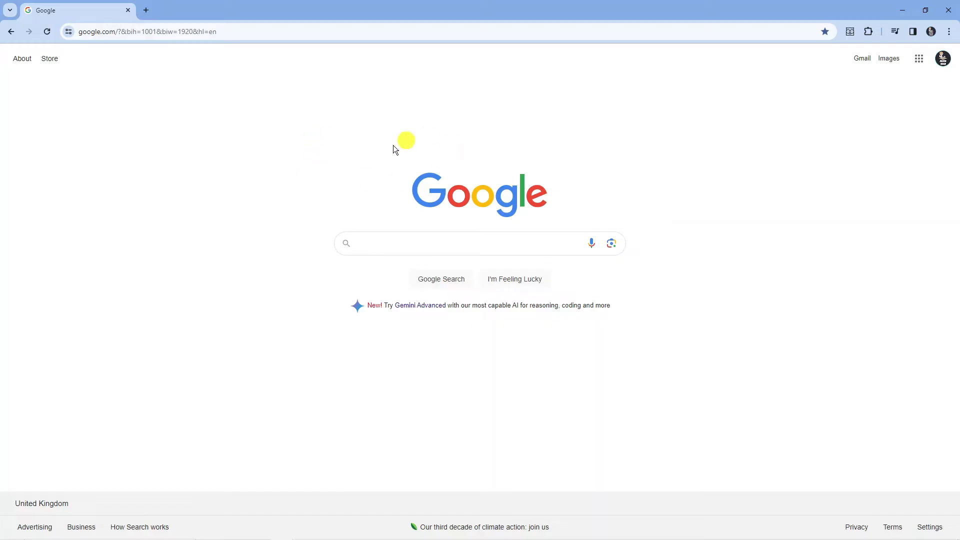
{"action": "mouse_move", "coordinate": [528, 135]}
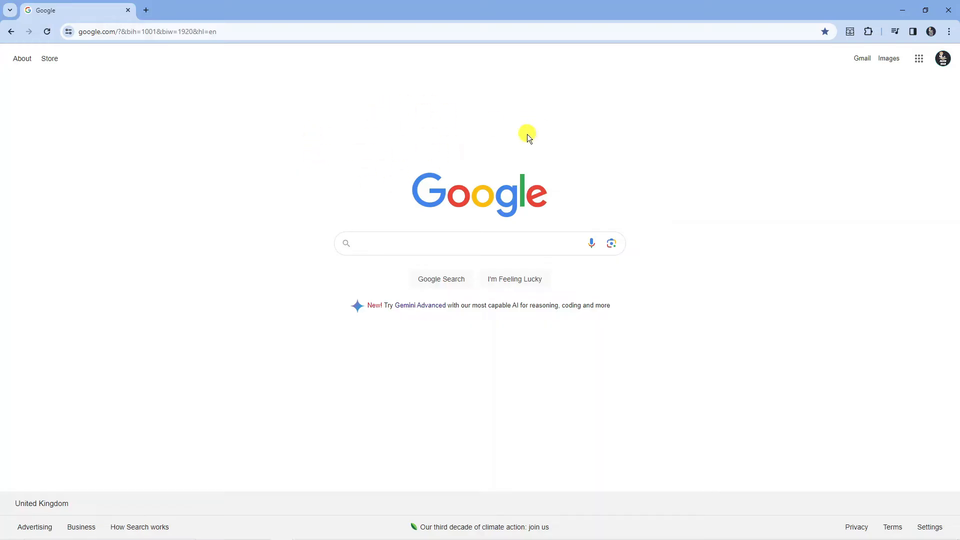
{"action": "mouse_move", "coordinate": [530, 139]}
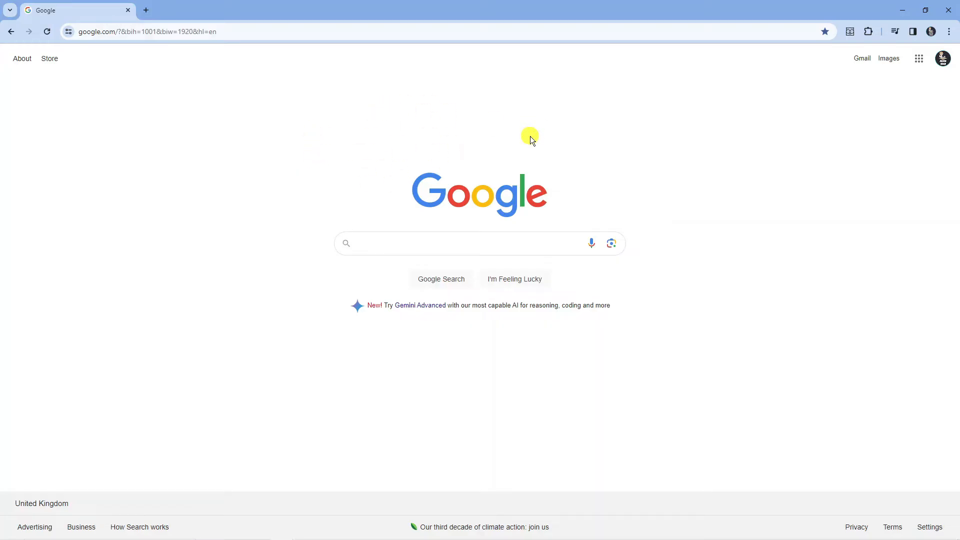
{"action": "left_click", "coordinate": [950, 31]}
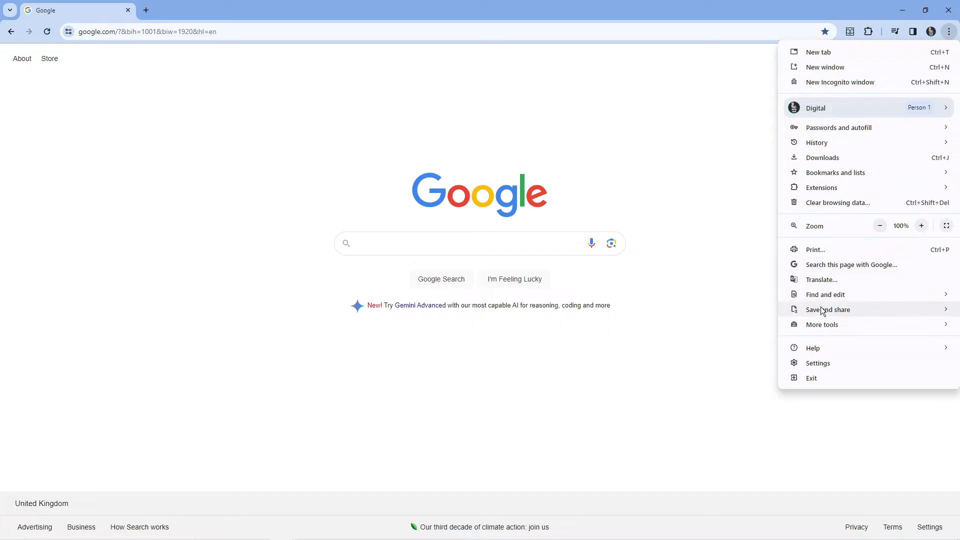
{"action": "left_click", "coordinate": [817, 362]}
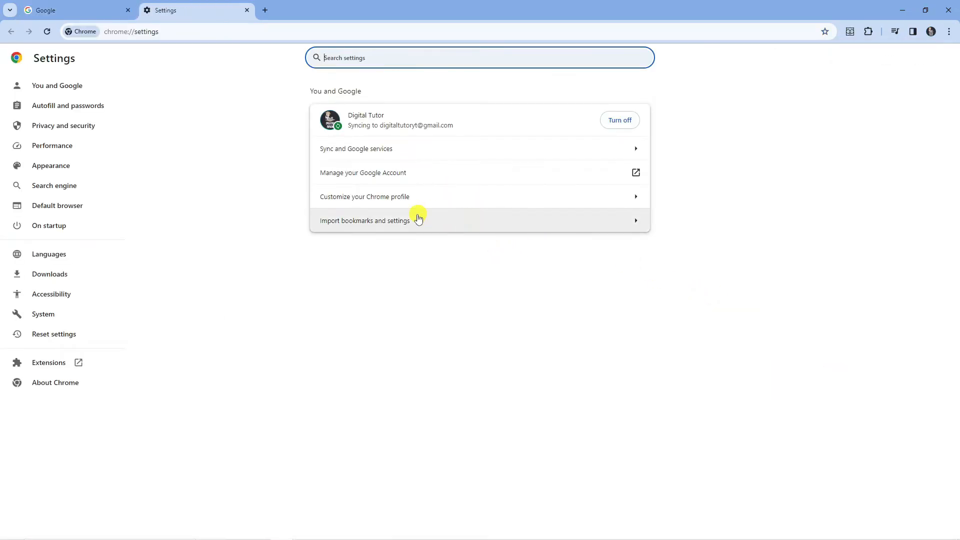
{"action": "mouse_move", "coordinate": [294, 219]}
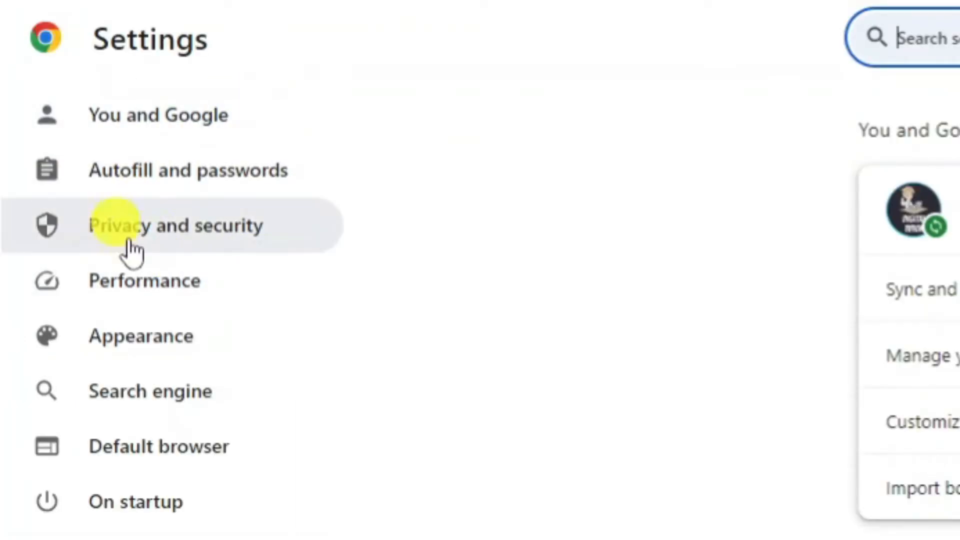
{"action": "mouse_move", "coordinate": [196, 230]}
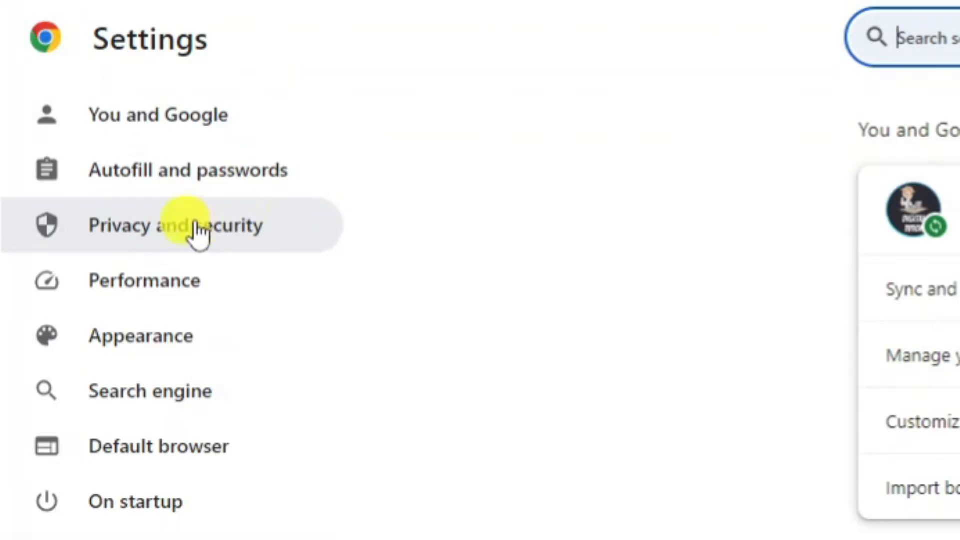
Search Privacy and security for 'cooki' and open the Third-party cookies settings.
{"action": "left_click", "coordinate": [196, 225]}
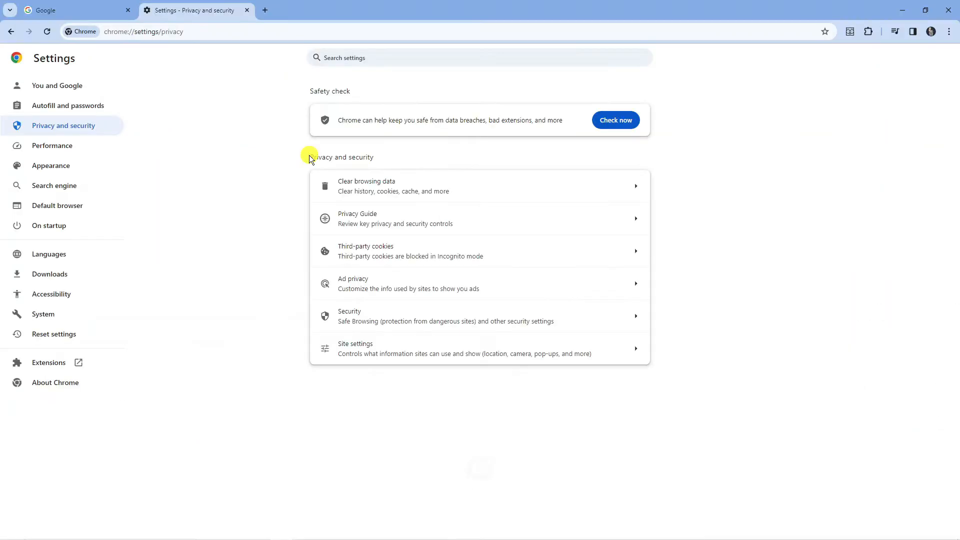
{"action": "double_click", "coordinate": [341, 157]}
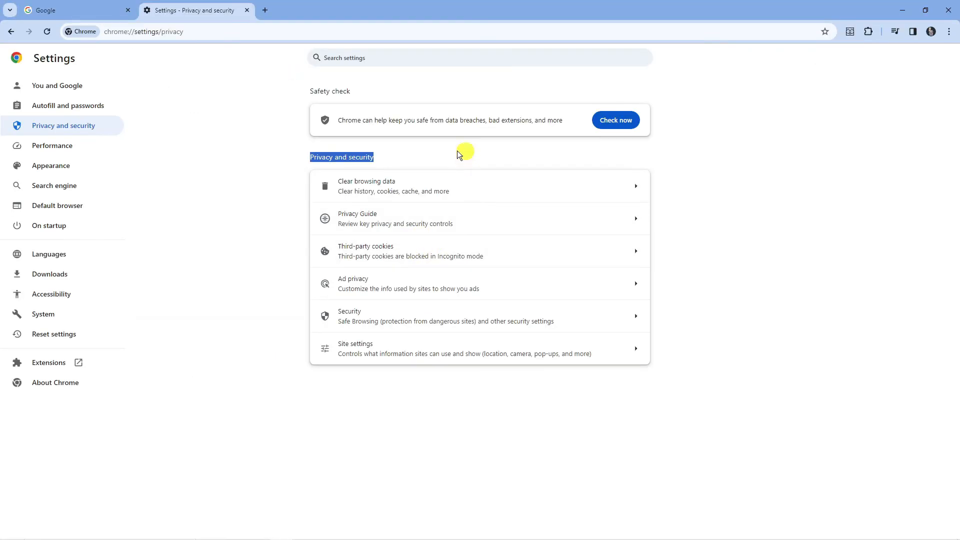
{"action": "mouse_move", "coordinate": [410, 48]}
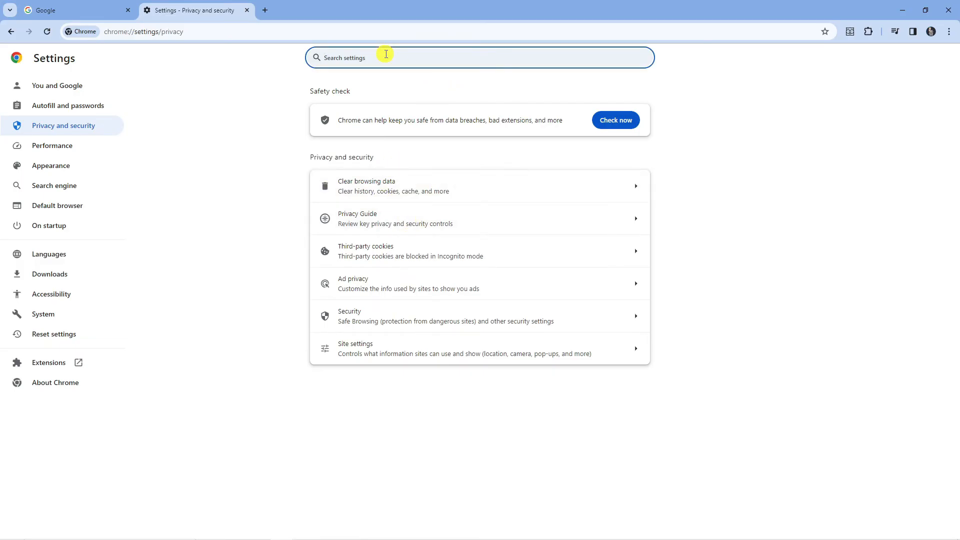
{"action": "type", "text": "cookies"}
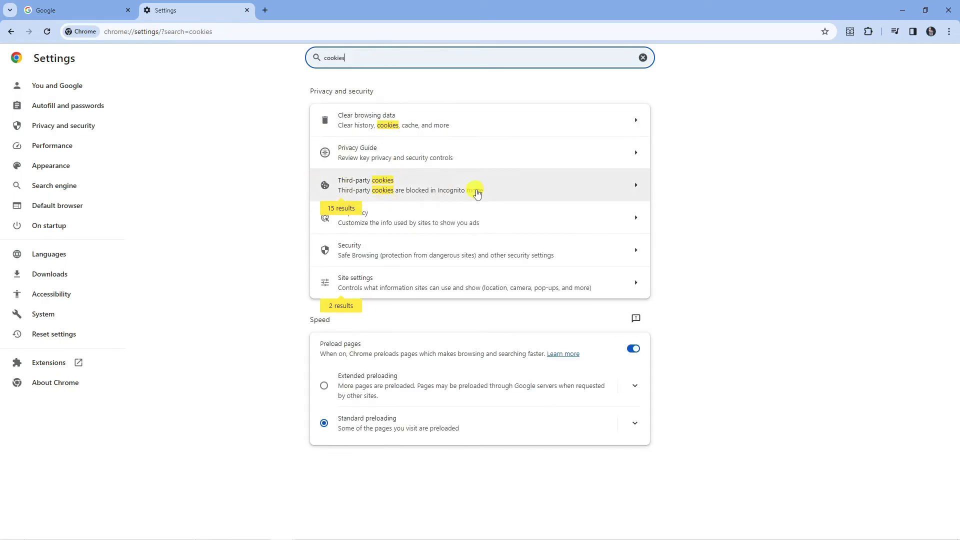
{"action": "mouse_move", "coordinate": [422, 195]}
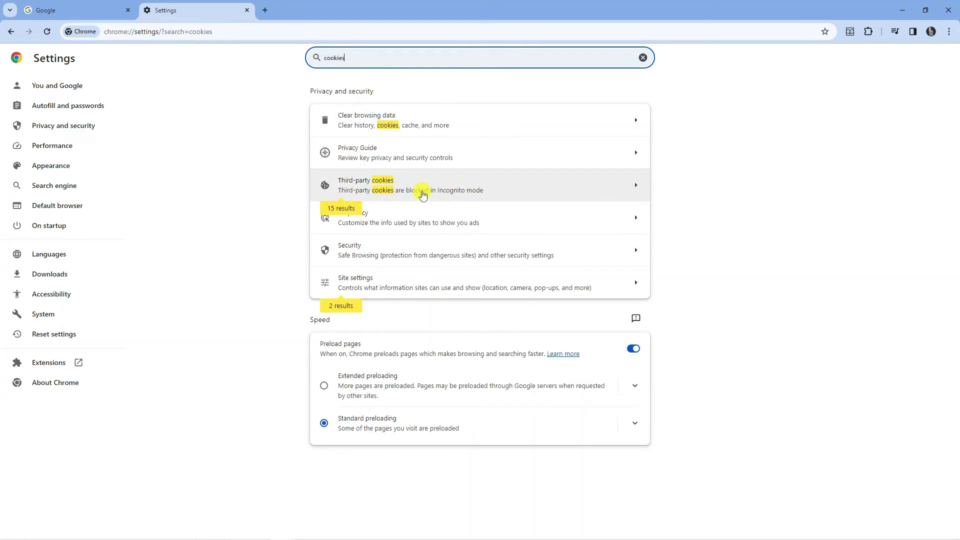
{"action": "left_click", "coordinate": [422, 184]}
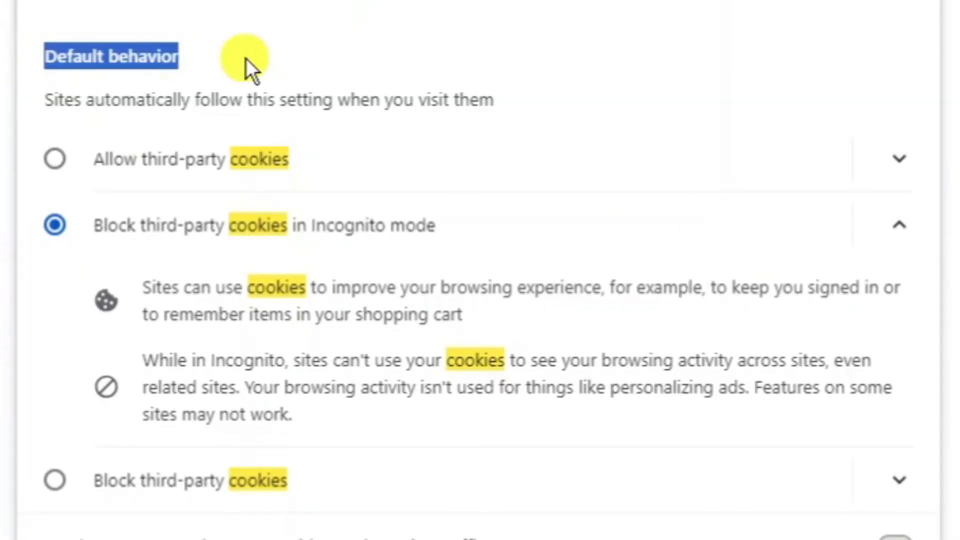
{"action": "mouse_move", "coordinate": [107, 266]}
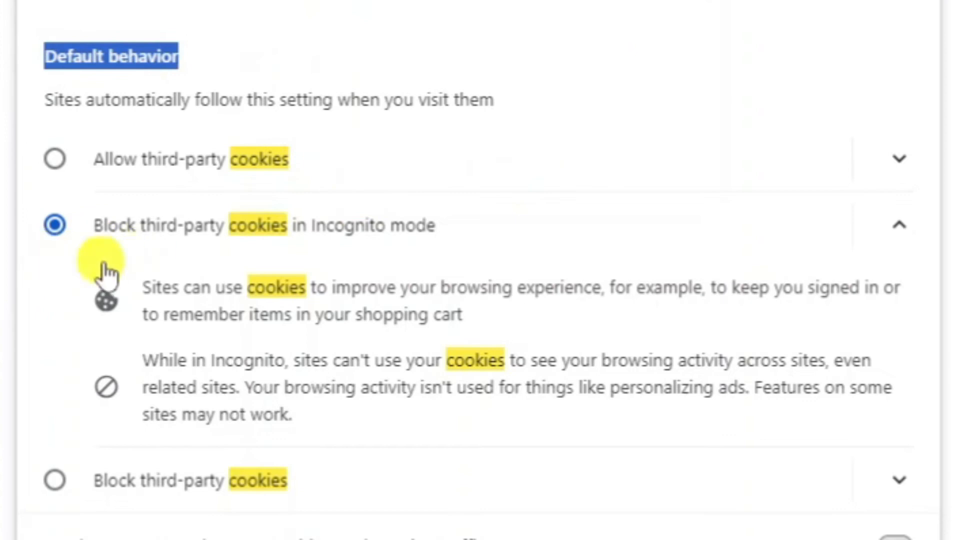
{"action": "mouse_move", "coordinate": [572, 245]}
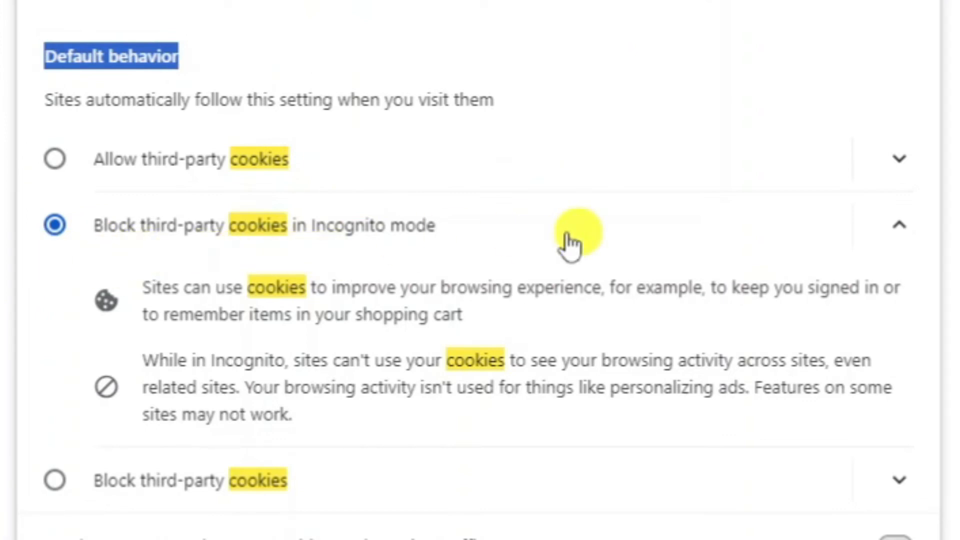
{"action": "mouse_move", "coordinate": [585, 217]}
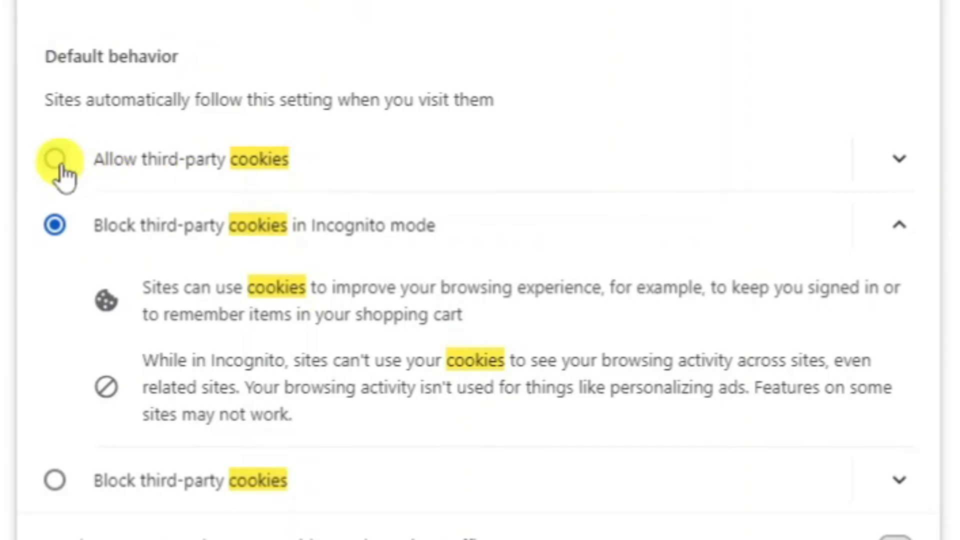
Select 'Allow third-party cookies' as the default behavior.
{"action": "left_click", "coordinate": [54, 159]}
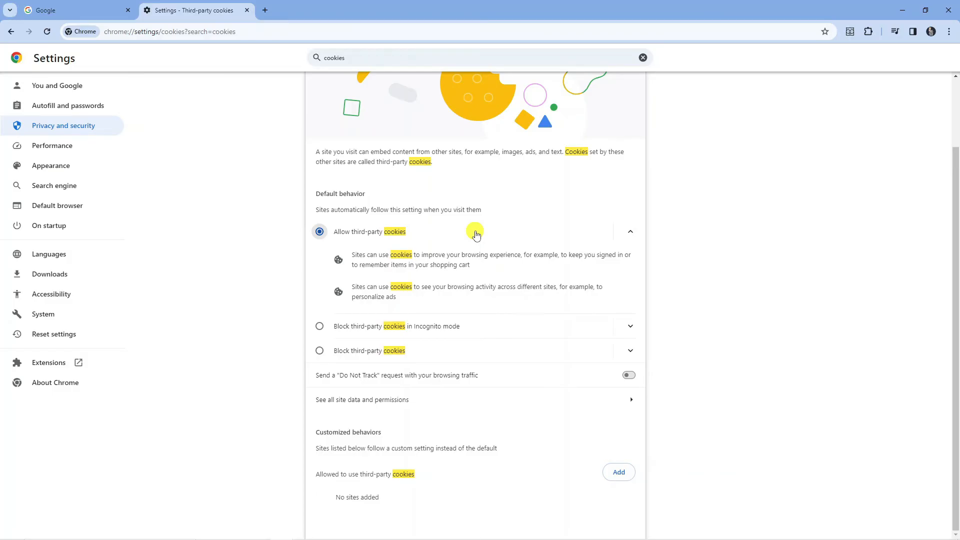
{"action": "mouse_move", "coordinate": [374, 258]}
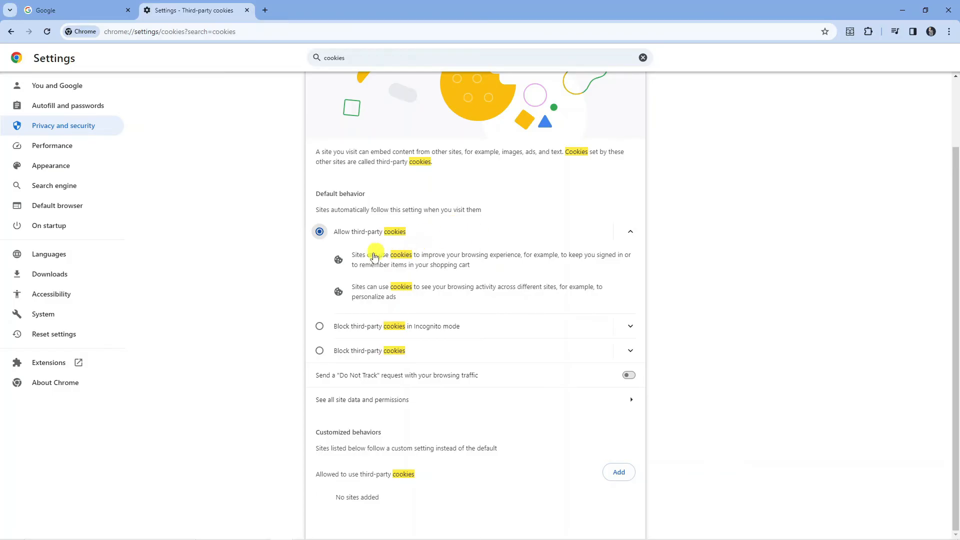
{"action": "mouse_move", "coordinate": [502, 260]}
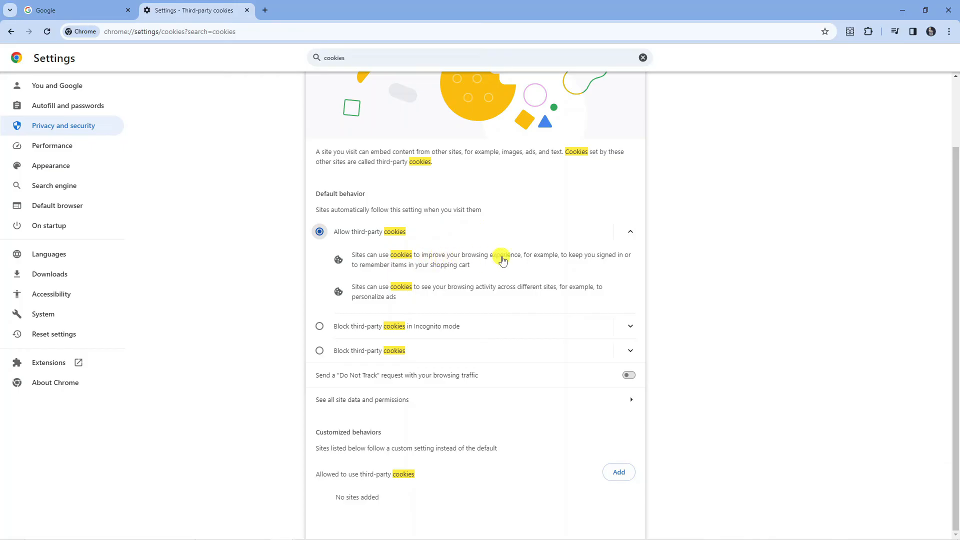
{"action": "mouse_move", "coordinate": [479, 272]}
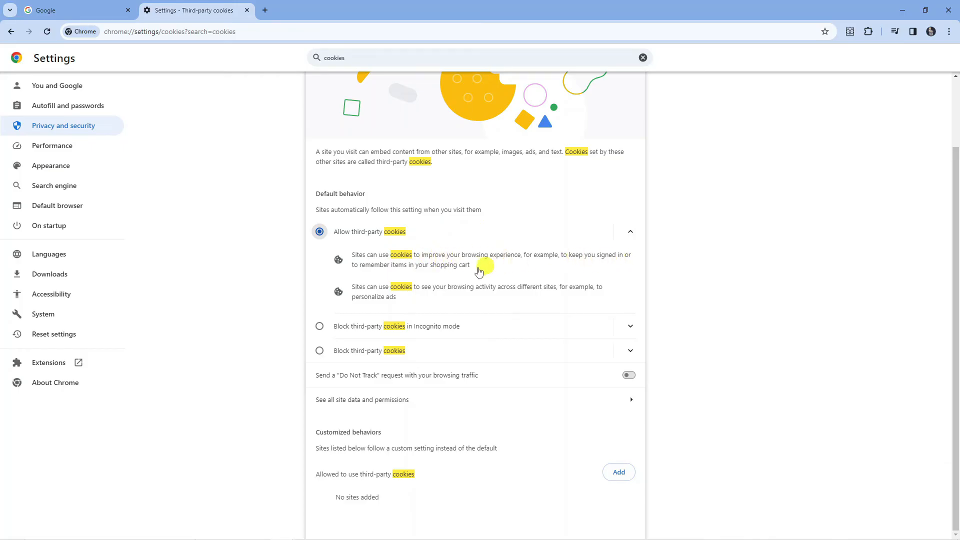
{"action": "mouse_move", "coordinate": [468, 275]}
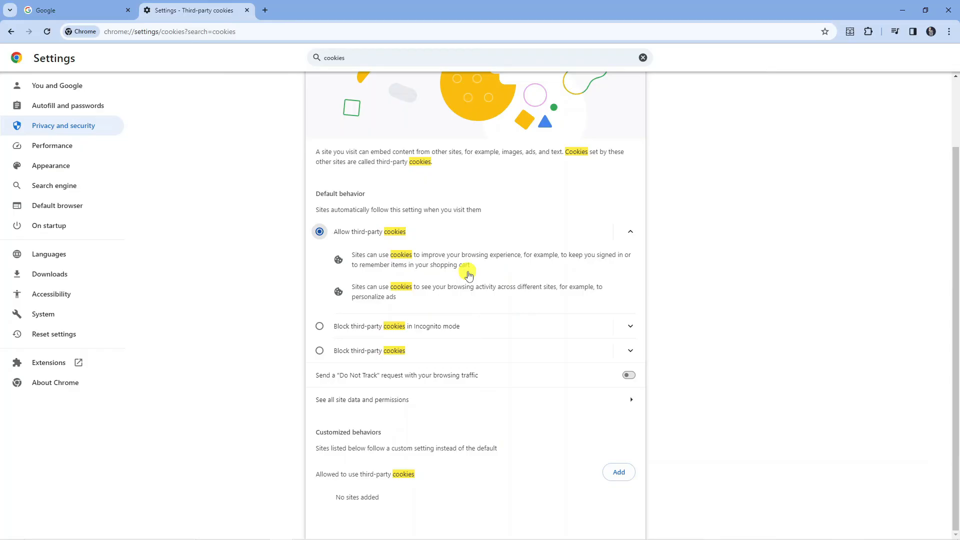
{"action": "mouse_move", "coordinate": [432, 261]}
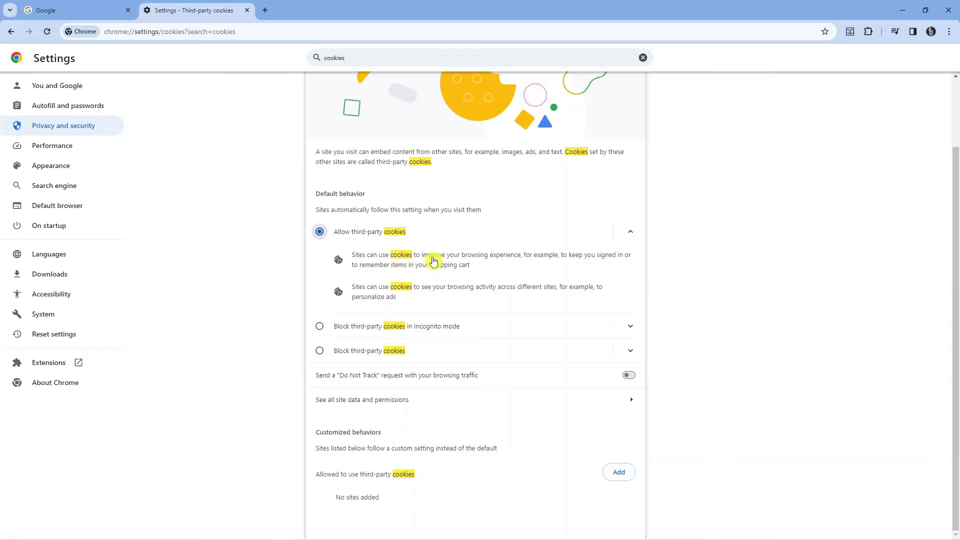
{"action": "mouse_move", "coordinate": [419, 256]}
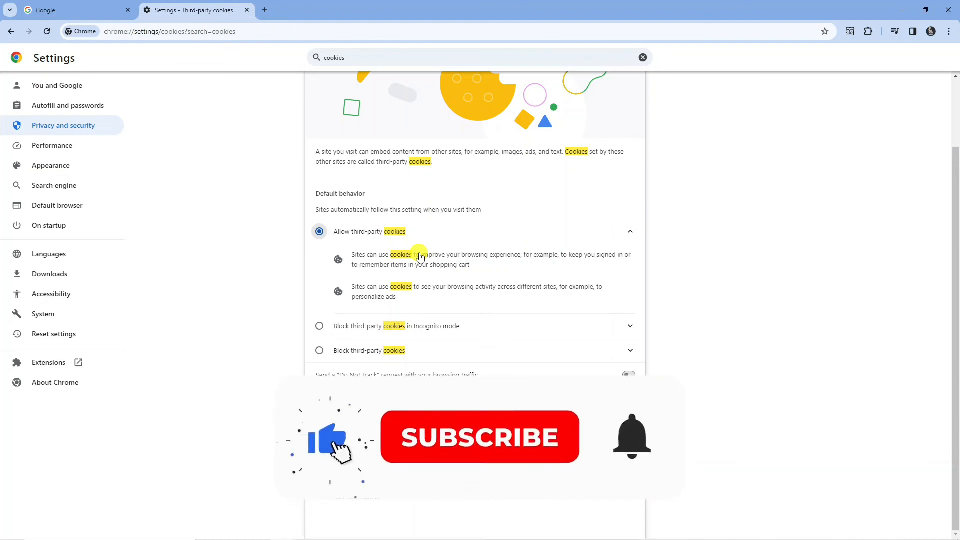
{"action": "left_click", "coordinate": [479, 437]}
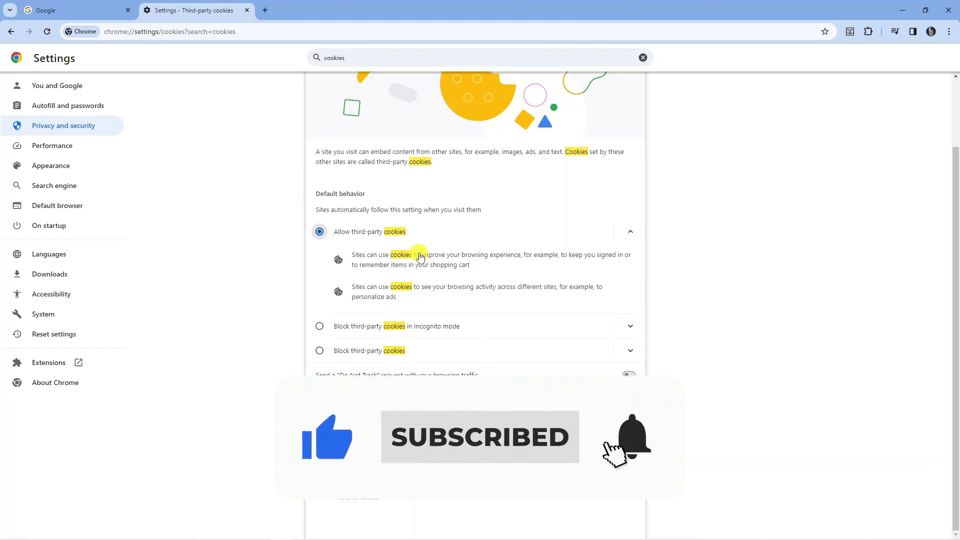